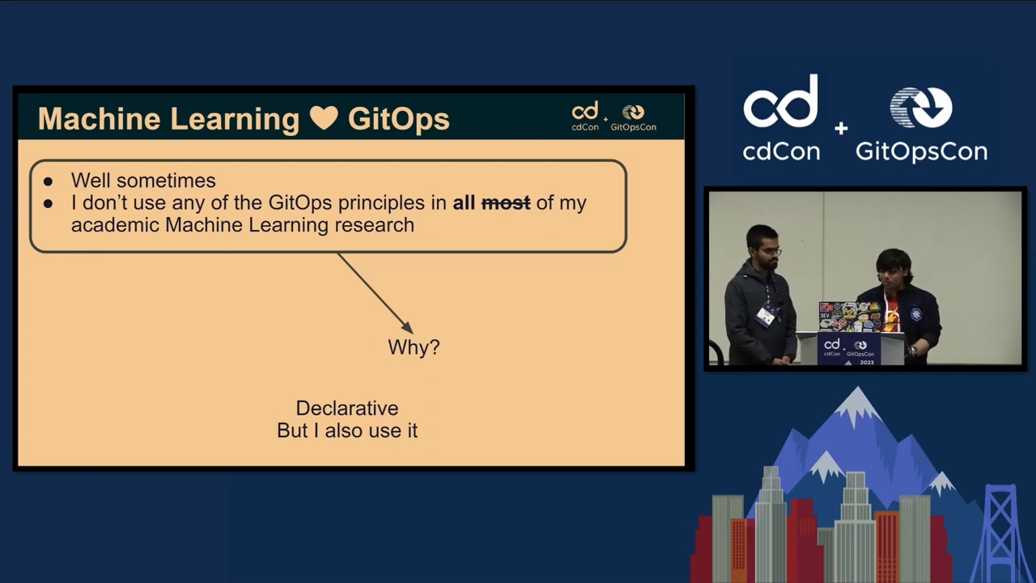
- Advance to the 'Machine Learning can ♥ GitOps' pull request hypothesis example slide
{"action": "key", "text": "Right"}
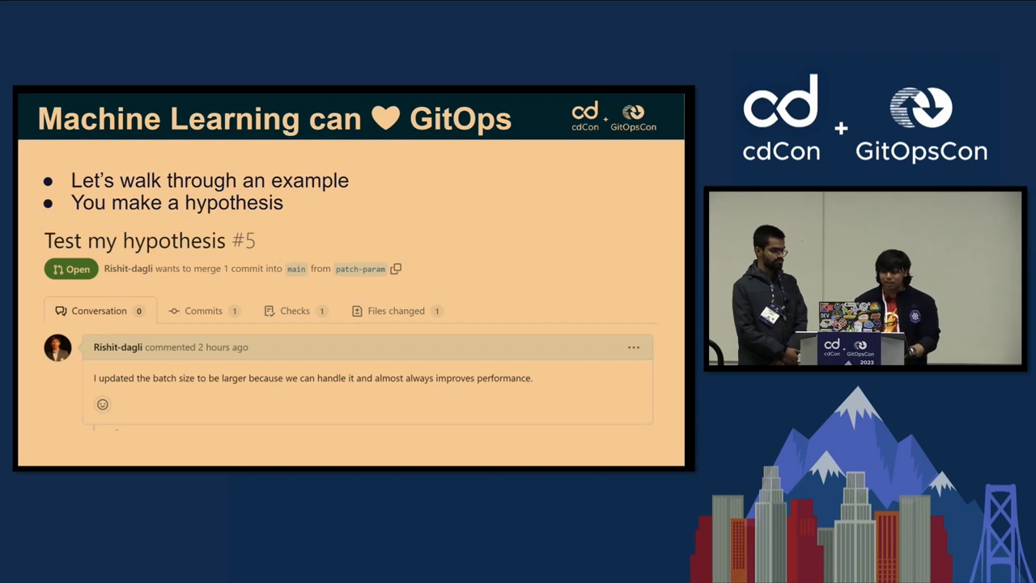
- Reveal the train.py diff changing batch_size from 8 to 16
{"action": "key", "text": "Right"}
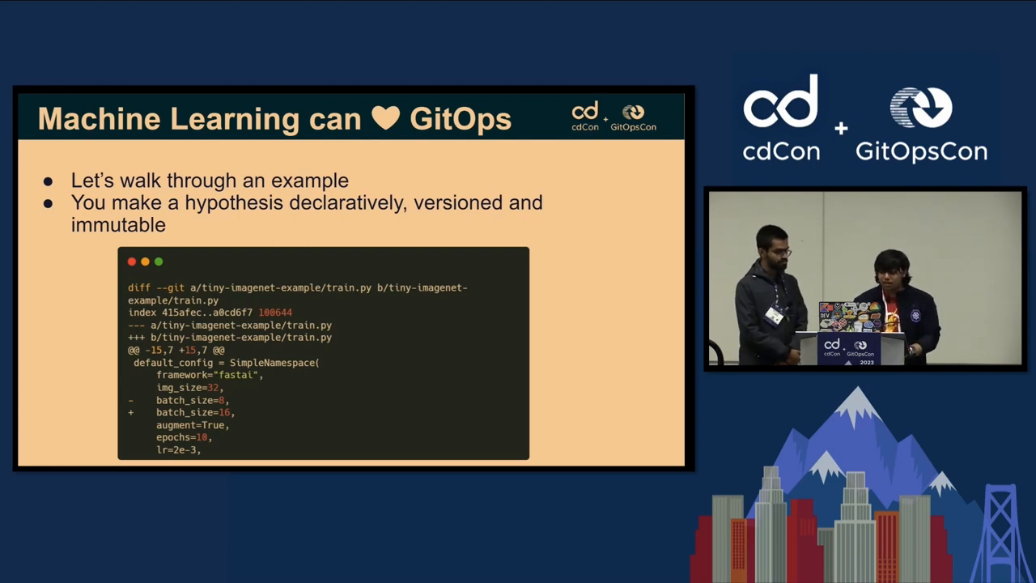
- Reveal the 'Pull and reconcile' and 'Store and compare experiments' bullets with the dashboard
{"action": "key", "text": "Right"}
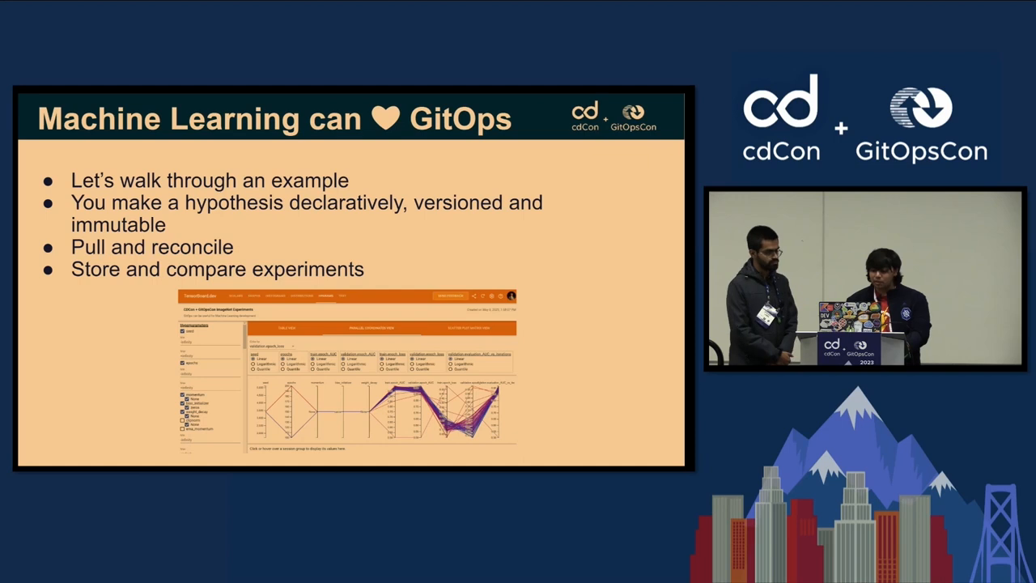
- Advance to the Reconciliation Loop diagram of desired and current state
{"action": "key", "text": "Right"}
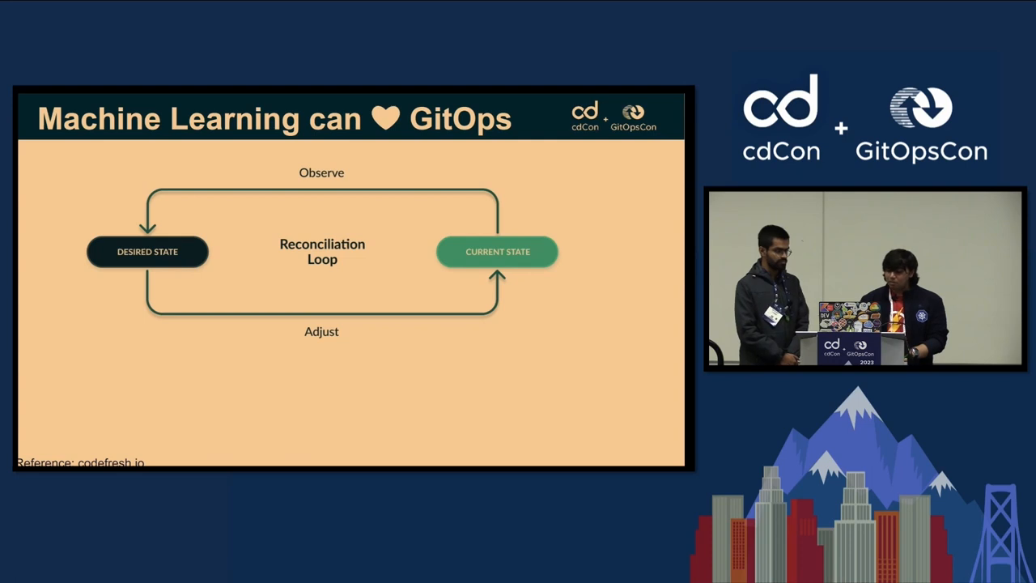
- Advance to the 'Demo Time!' slide introducing DVC data version control
{"action": "key", "text": "Right"}
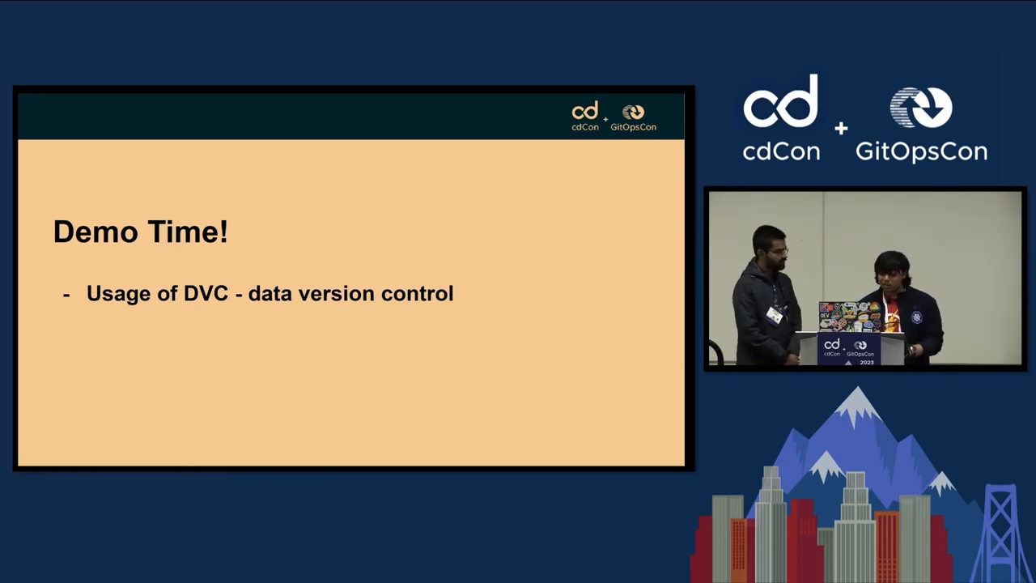
- Switch from the slides to the Codespaces '[Preview] README.md' window
{"action": "key", "text": "alt+tab"}
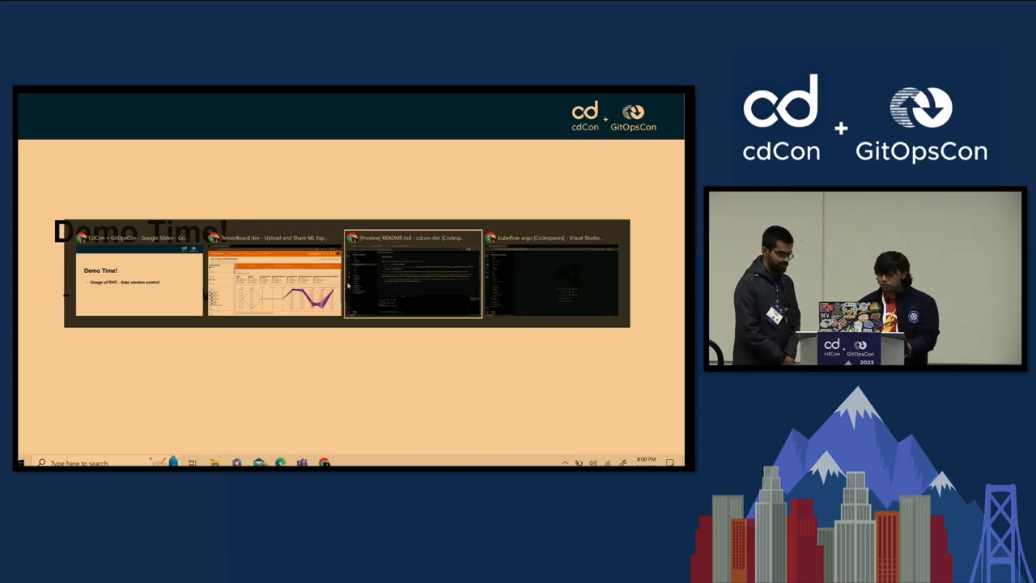
{"action": "left_click", "coordinate": [413, 275]}
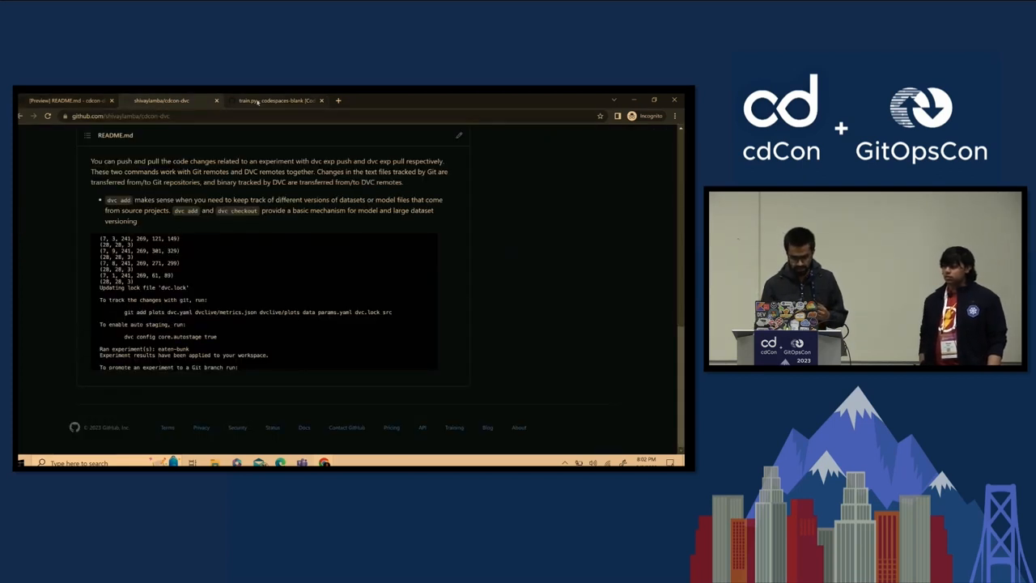
{"action": "left_click", "coordinate": [275, 100]}
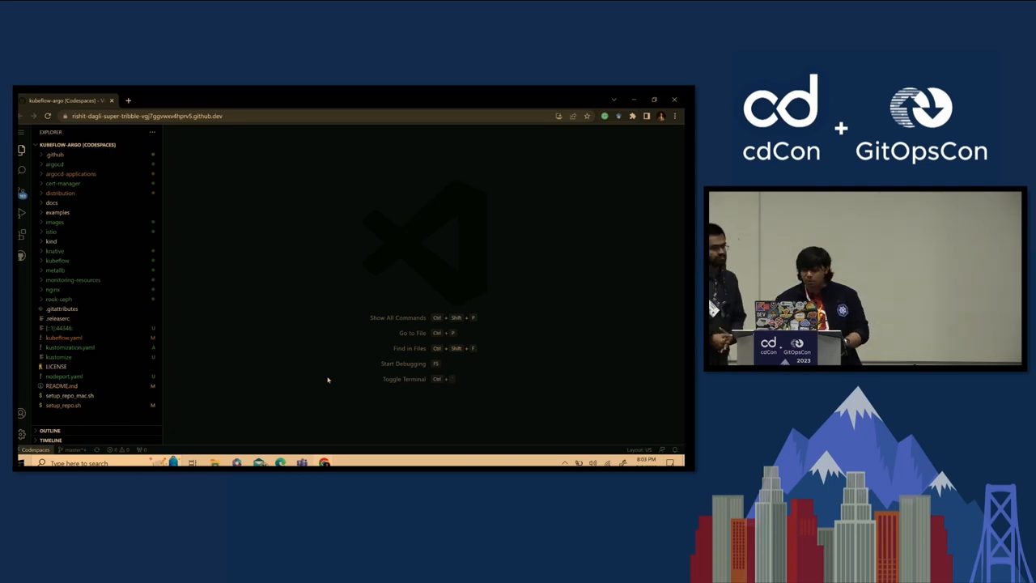
- Go full screen and open a bash terminal at the kubeflow-argo master prompt
{"action": "key", "text": "F11"}
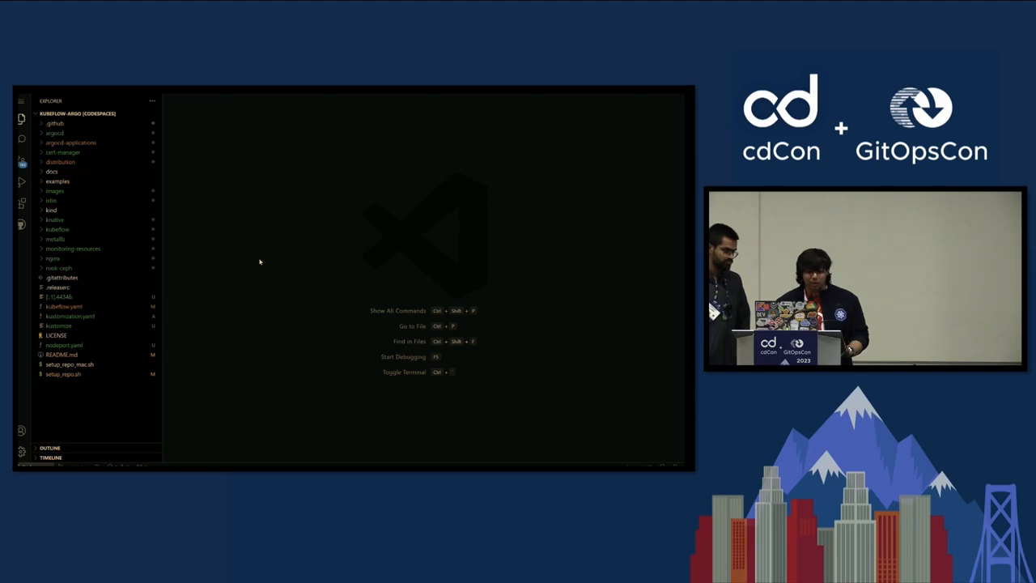
{"action": "mouse_move", "coordinate": [220, 462]}
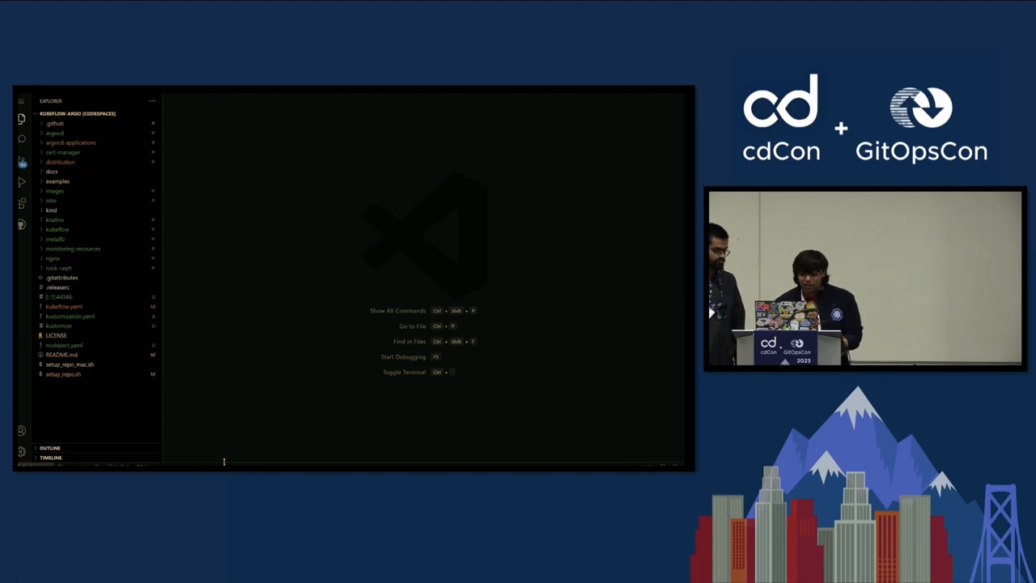
{"action": "key", "text": "ctrl+`"}
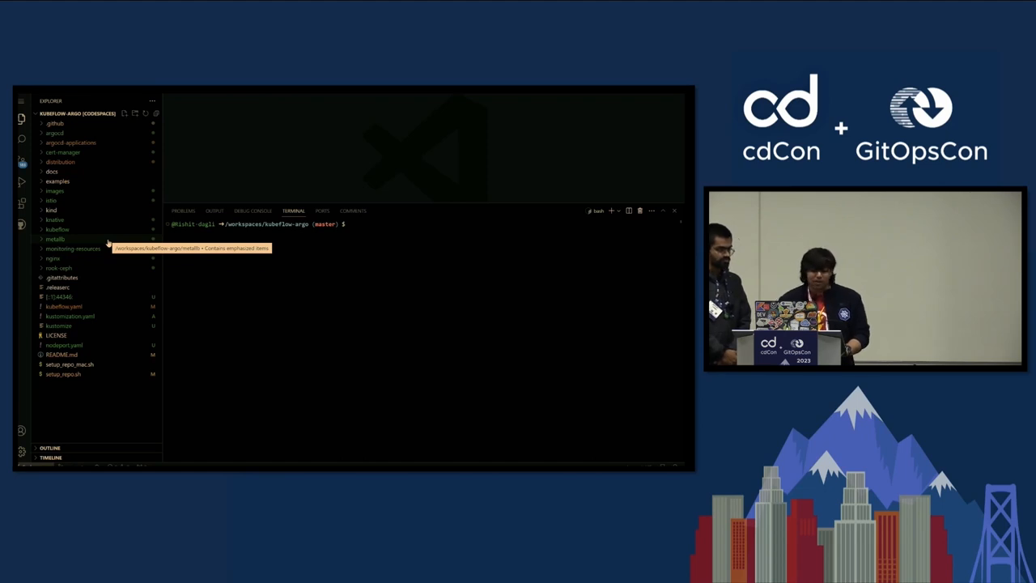
- Expand the metallb folder in the Explorer, then collapse it again
{"action": "left_click", "coordinate": [55, 238]}
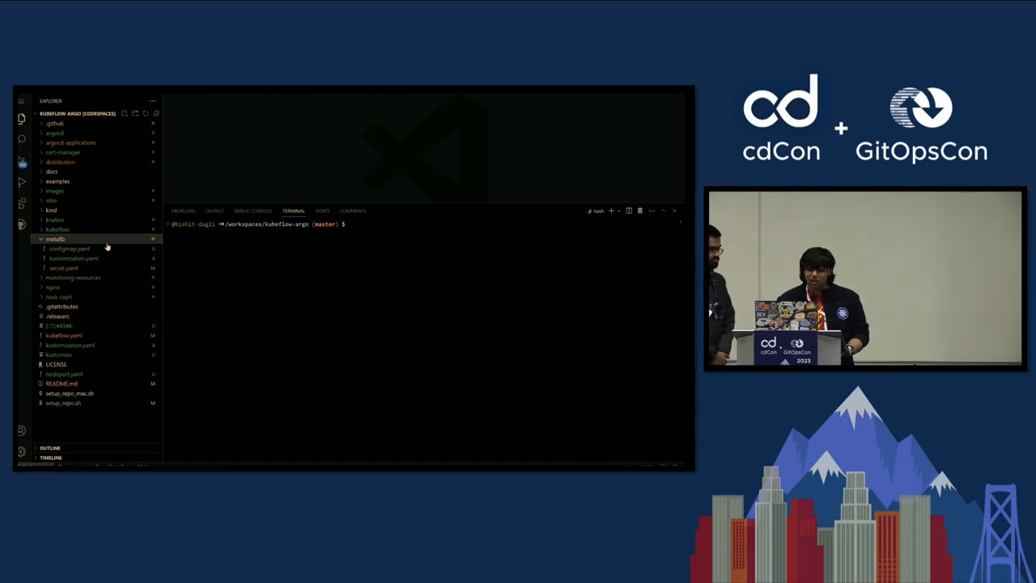
{"action": "mouse_move", "coordinate": [73, 278]}
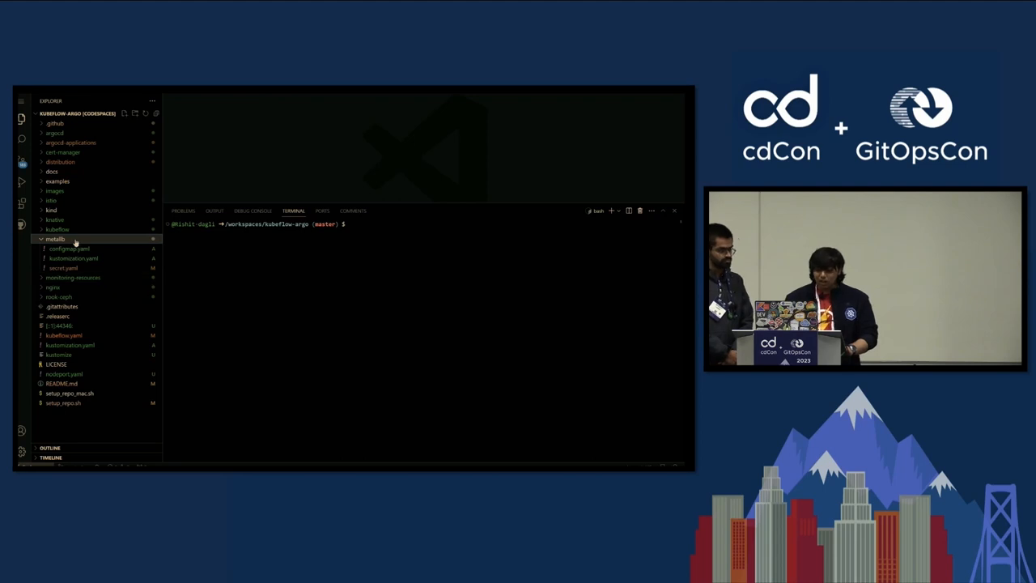
{"action": "left_click", "coordinate": [55, 239]}
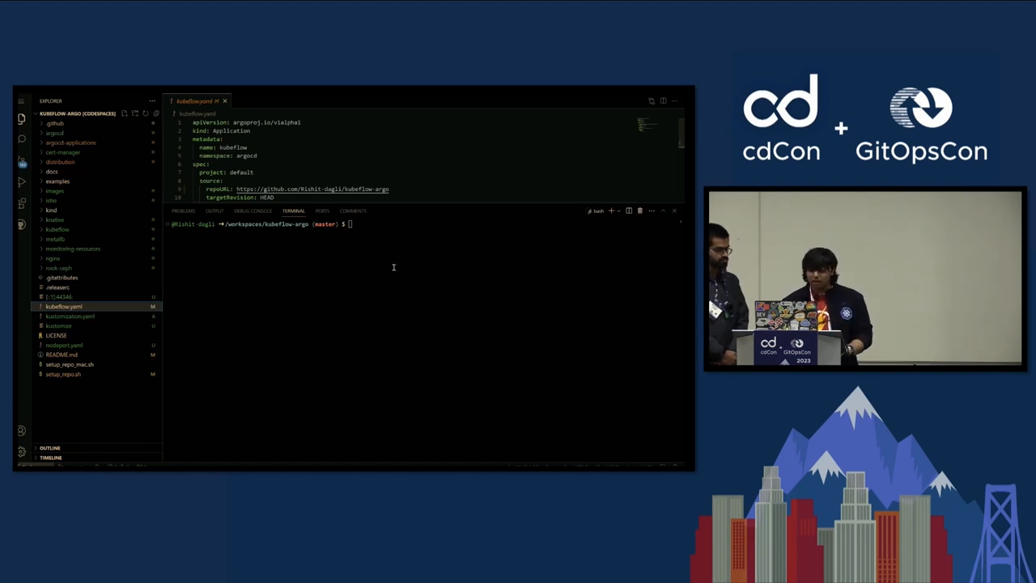
- Run 'kubectl apply -f kubeflow.yaml', then switch back to the Thank you slide
{"action": "type", "text": "kubectl apply -f kubeflow.yaml"}
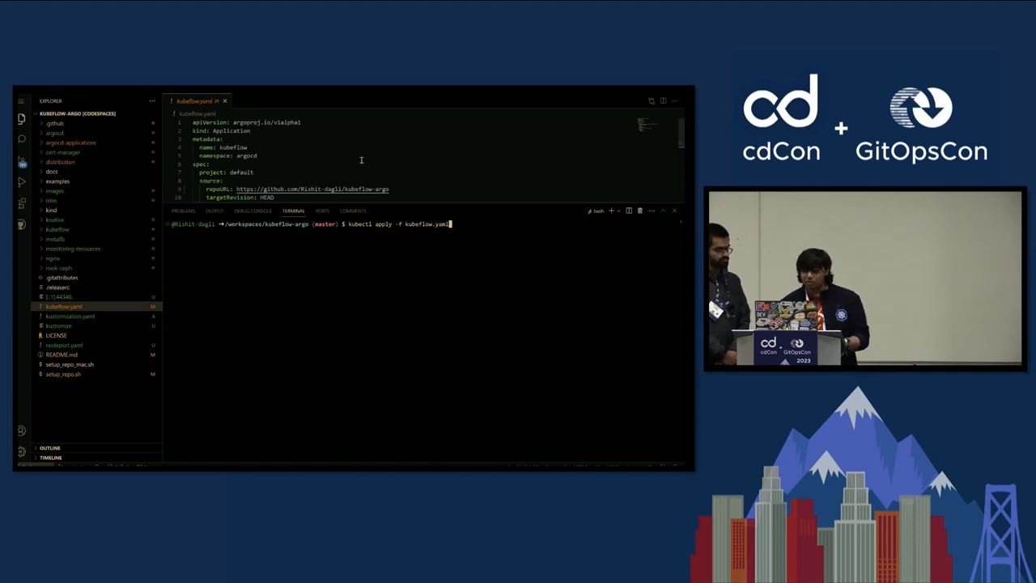
{"action": "scroll", "scroll_direction": "down", "scroll_amount": 3}
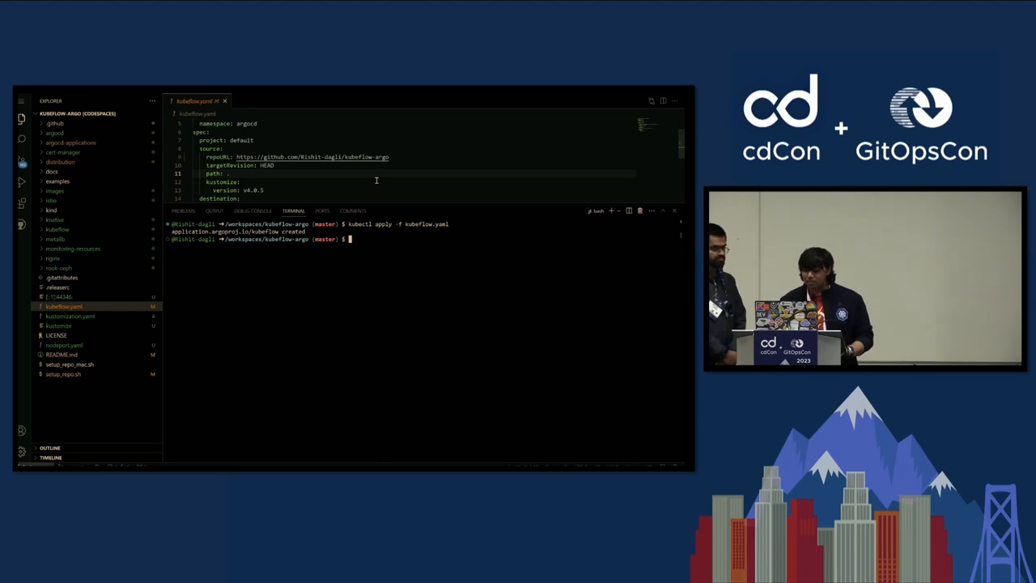
{"action": "key", "text": "alt+tab"}
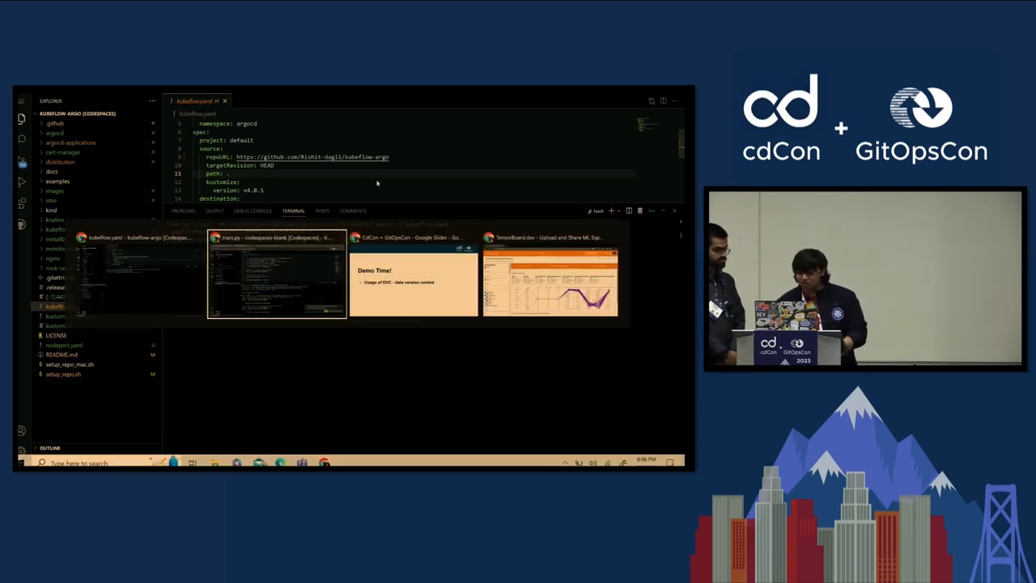
{"action": "left_click", "coordinate": [412, 279]}
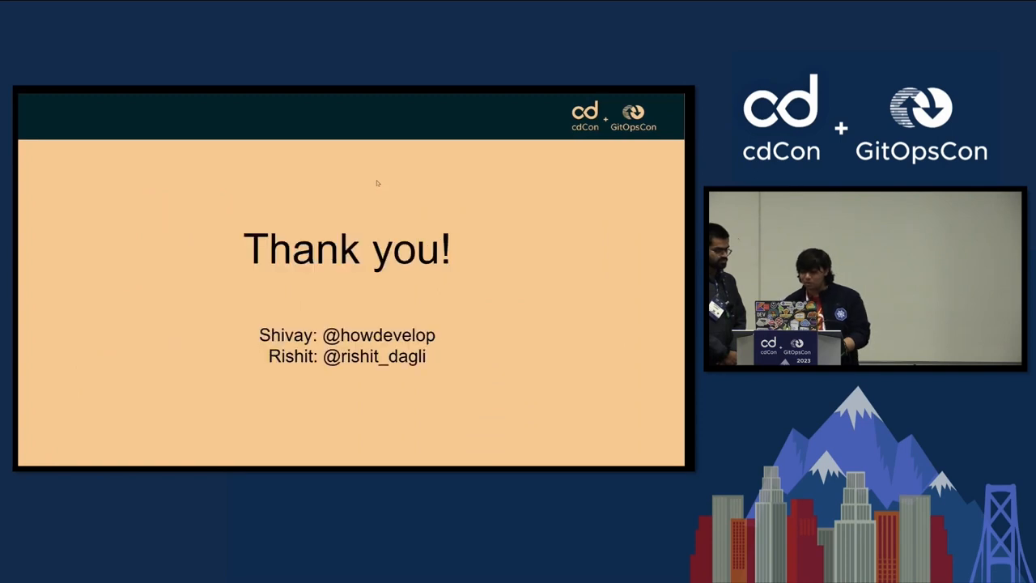